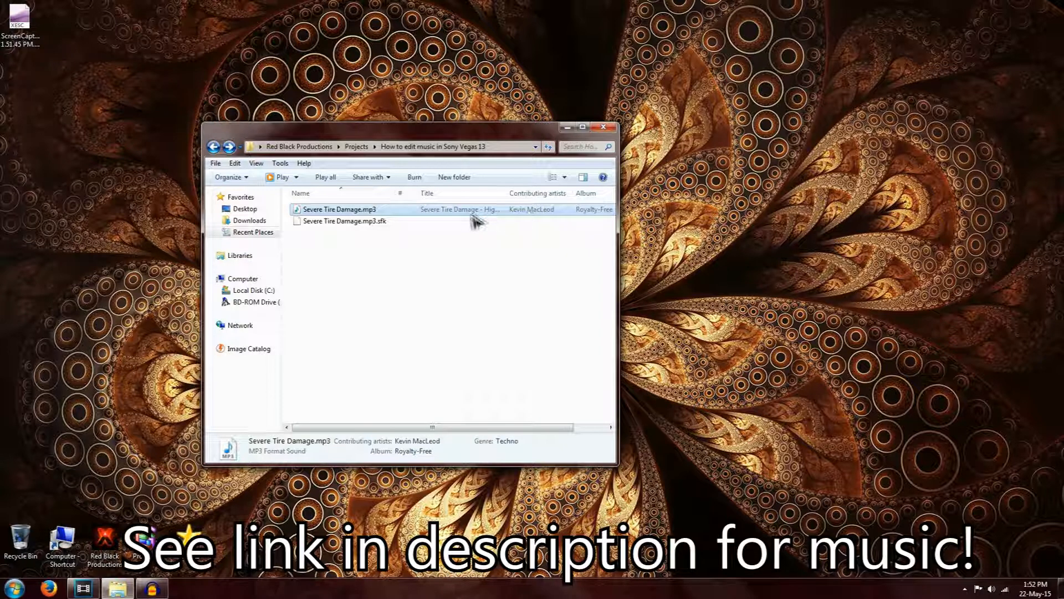
Step: Drag Severe Tire Damage.mp3 from Explorer onto the timeline as a new audio track
{"action": "left_click_drag", "start_coordinate": [339, 209], "coordinate": [333, 268]}
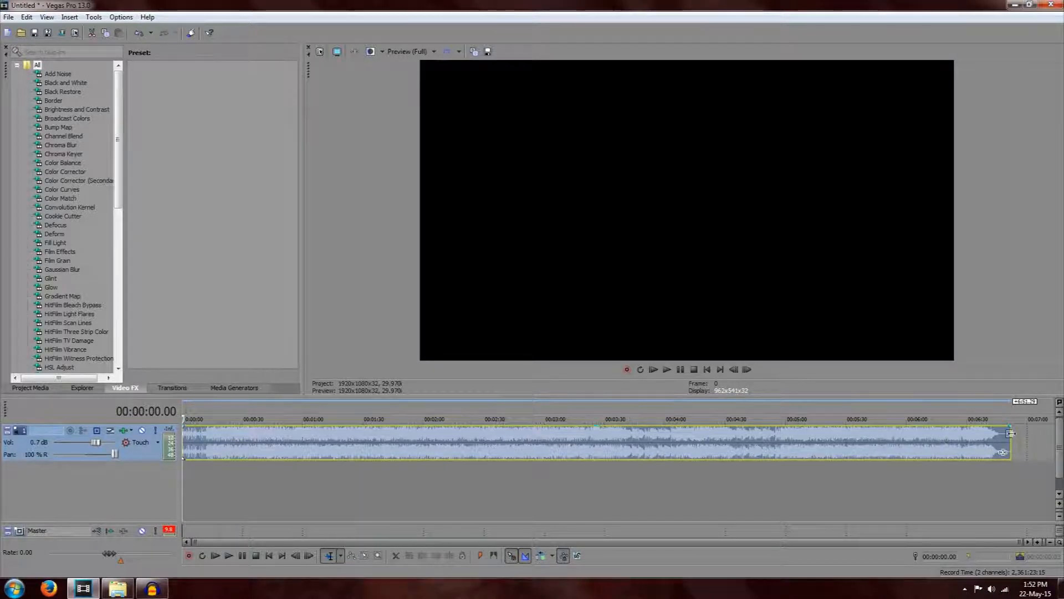
Step: Trim the song event to about its first 15 seconds and reset track pan to Center
{"action": "left_click_drag", "start_coordinate": [1008, 444], "coordinate": [691, 445]}
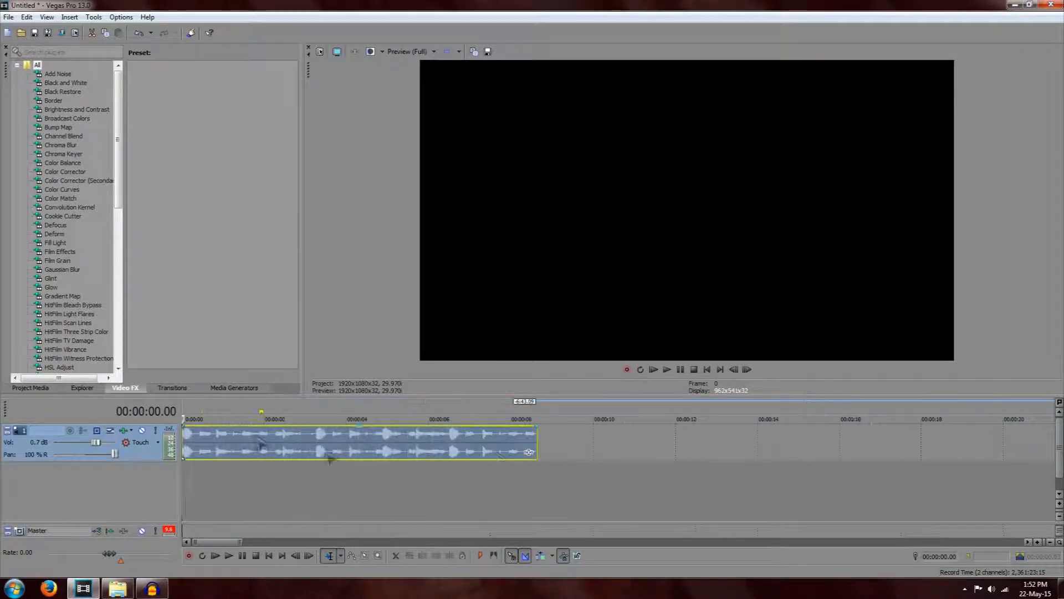
{"action": "left_click_drag", "start_coordinate": [536, 451], "coordinate": [814, 451]}
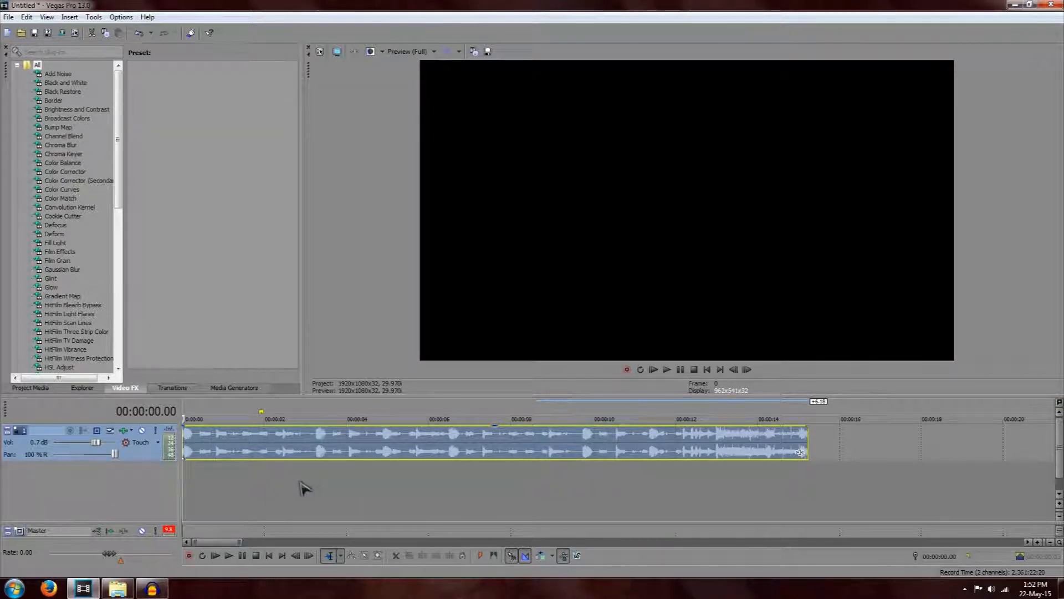
{"action": "left_click", "coordinate": [228, 554]}
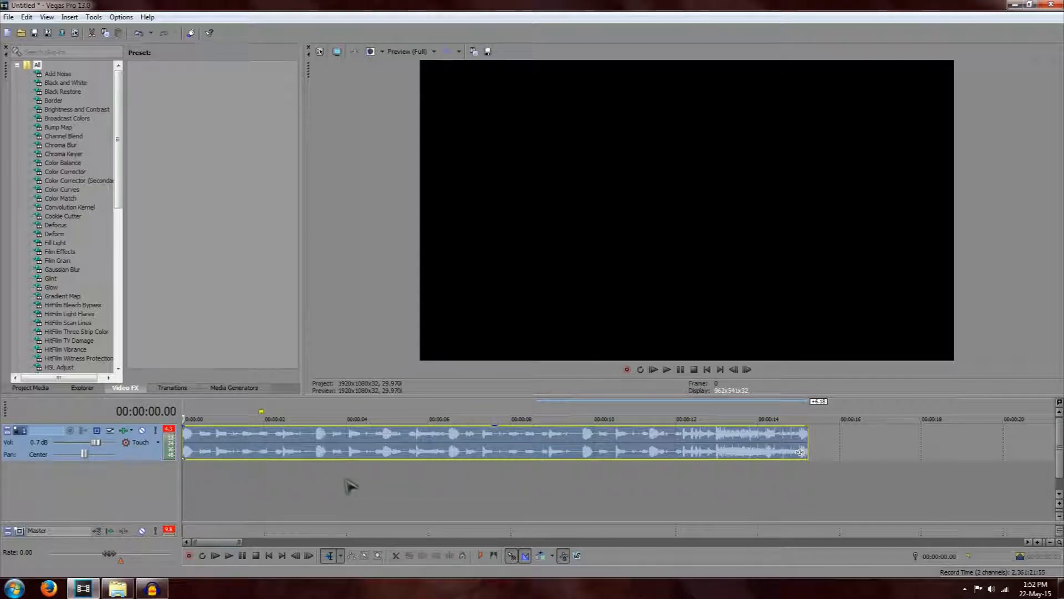
{"action": "mouse_move", "coordinate": [304, 474]}
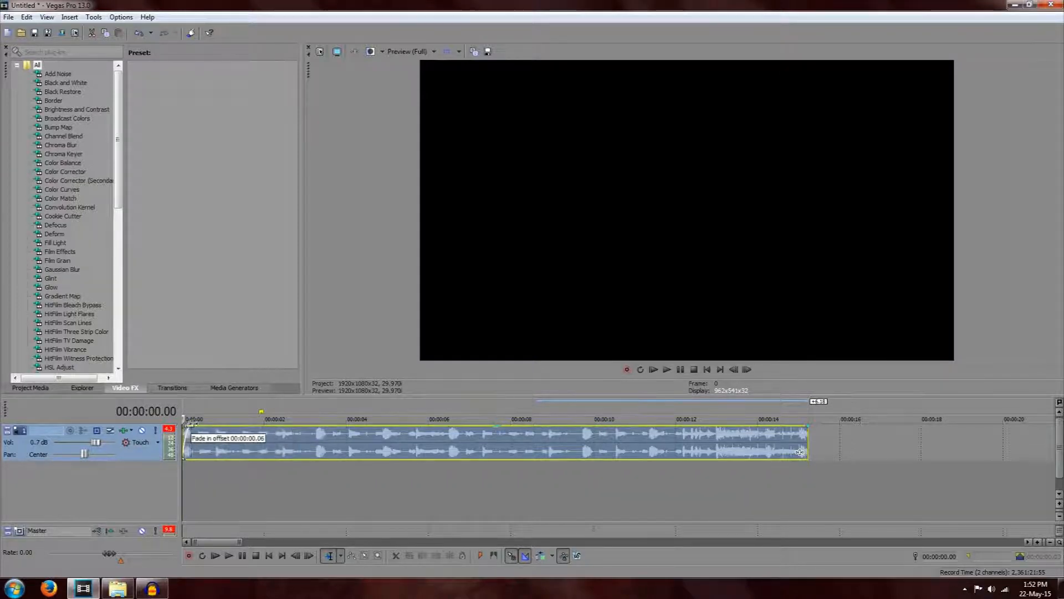
Step: Add a one-second fade-in at the clip start with a slow curved shape
{"action": "left_click_drag", "start_coordinate": [189, 428], "coordinate": [223, 428]}
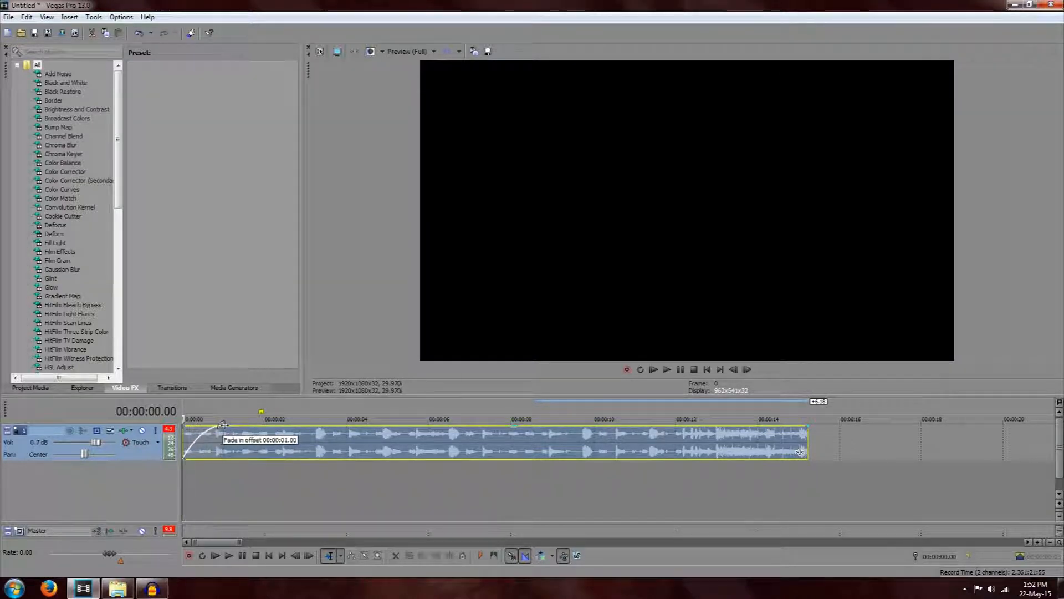
{"action": "left_click_drag", "start_coordinate": [222, 424], "coordinate": [225, 424]}
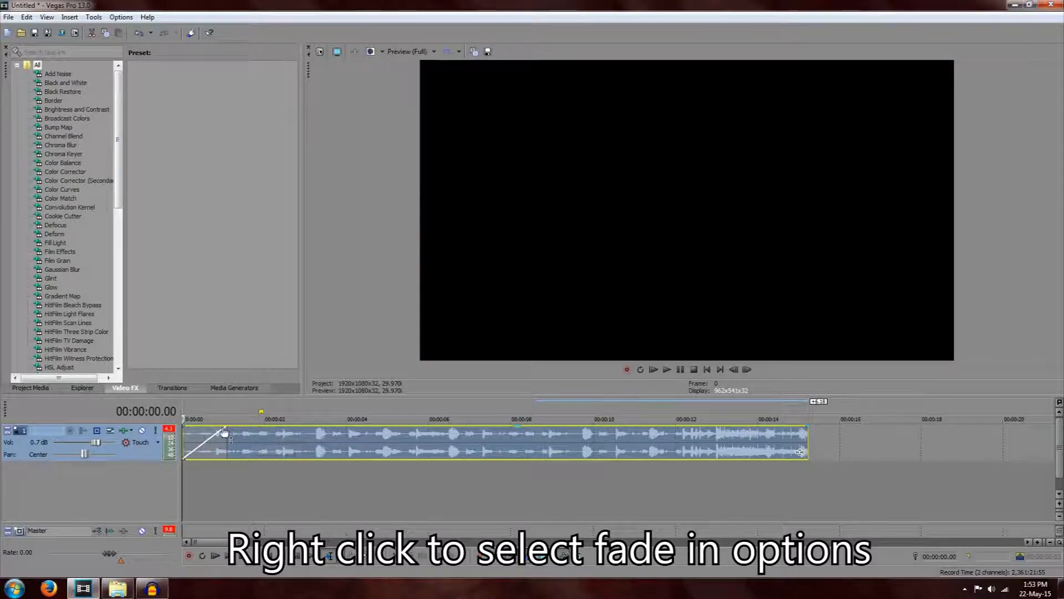
{"action": "right_click", "coordinate": [224, 433]}
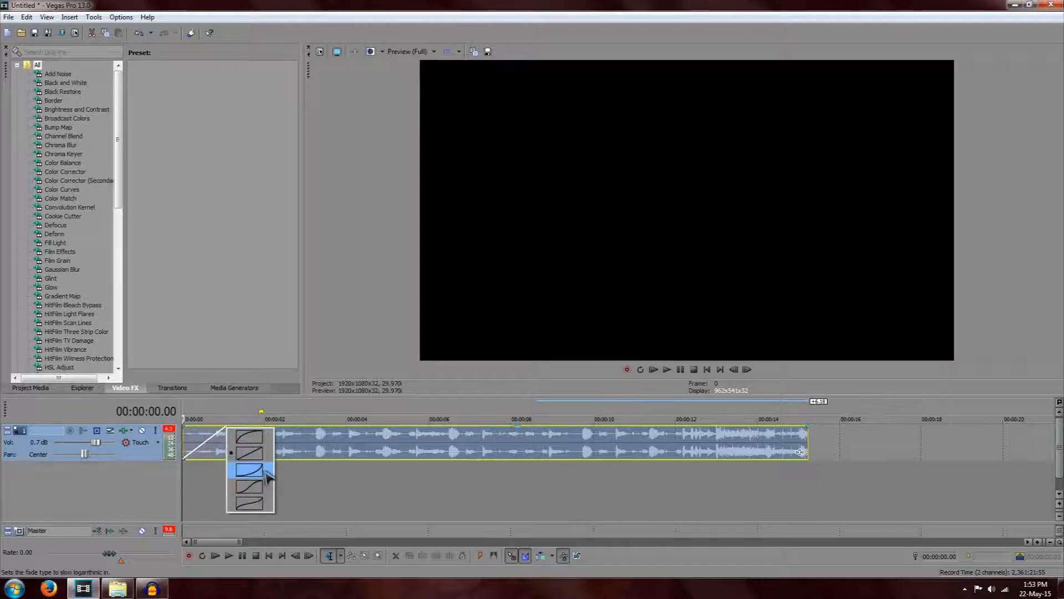
{"action": "left_click", "coordinate": [250, 468]}
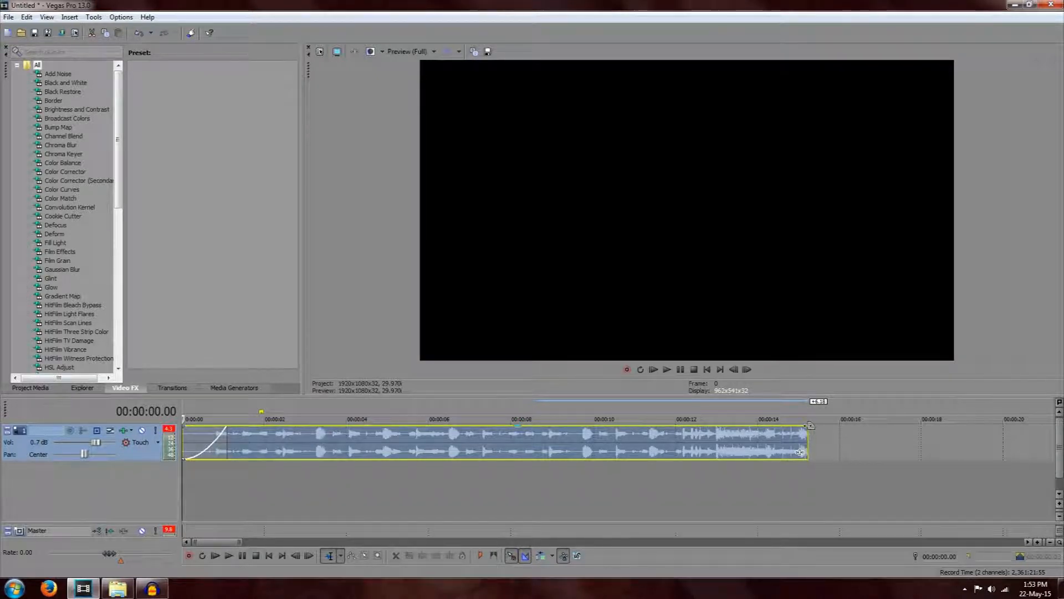
{"action": "mouse_move", "coordinate": [808, 425]}
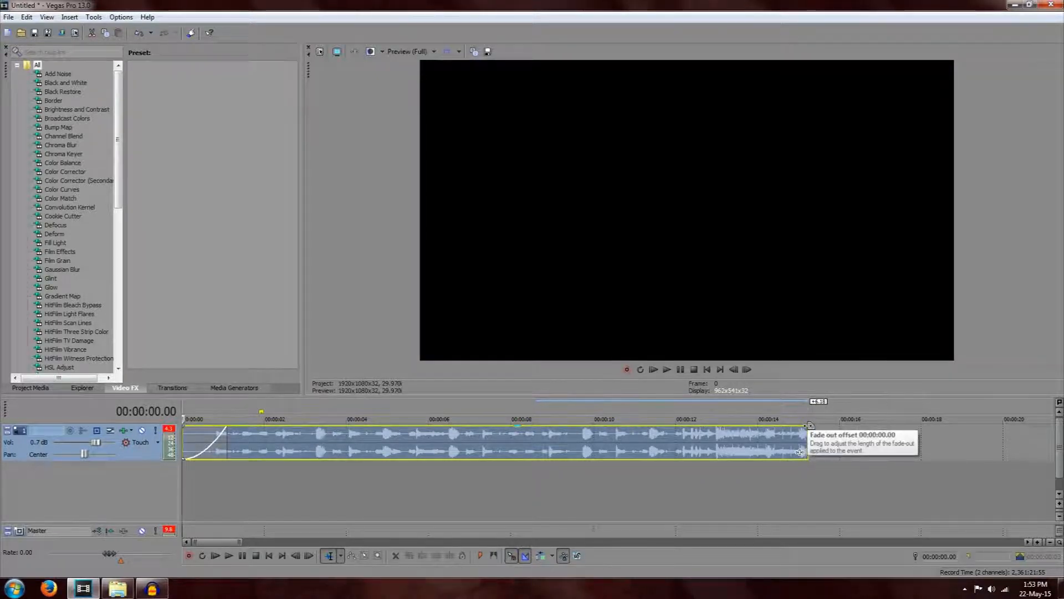
Step: Add a fade-out at the end of the clip and lengthen it slightly
{"action": "left_click_drag", "start_coordinate": [808, 424], "coordinate": [784, 428]}
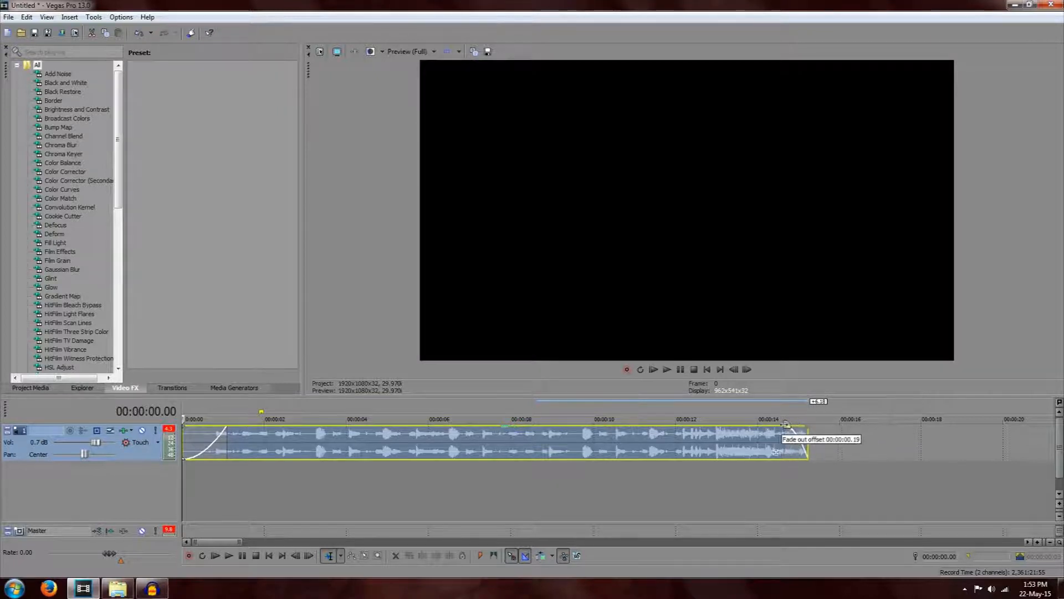
{"action": "left_click_drag", "start_coordinate": [783, 428], "coordinate": [770, 427]}
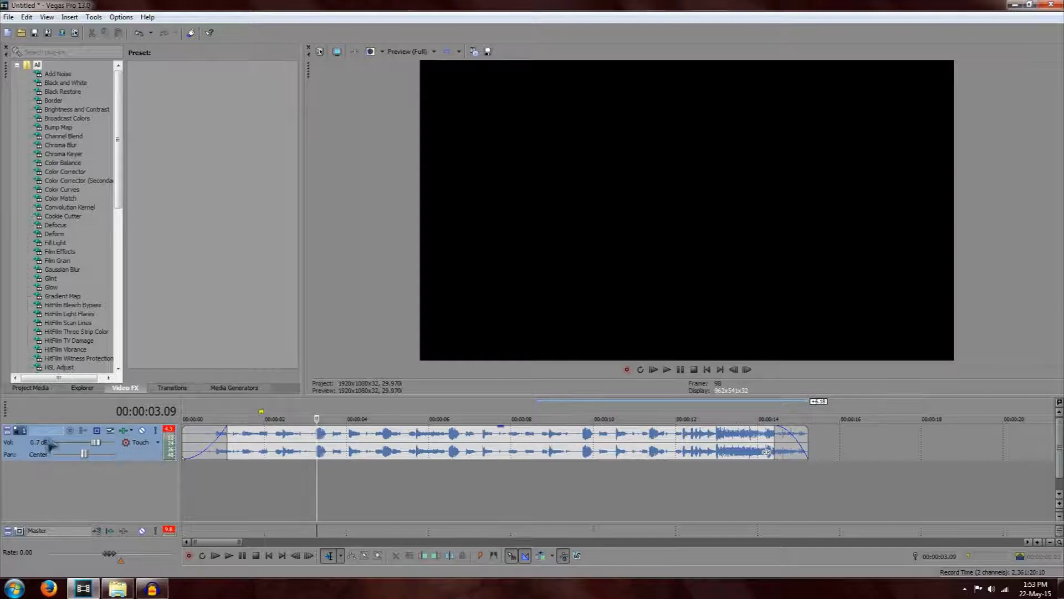
{"action": "mouse_move", "coordinate": [99, 446]}
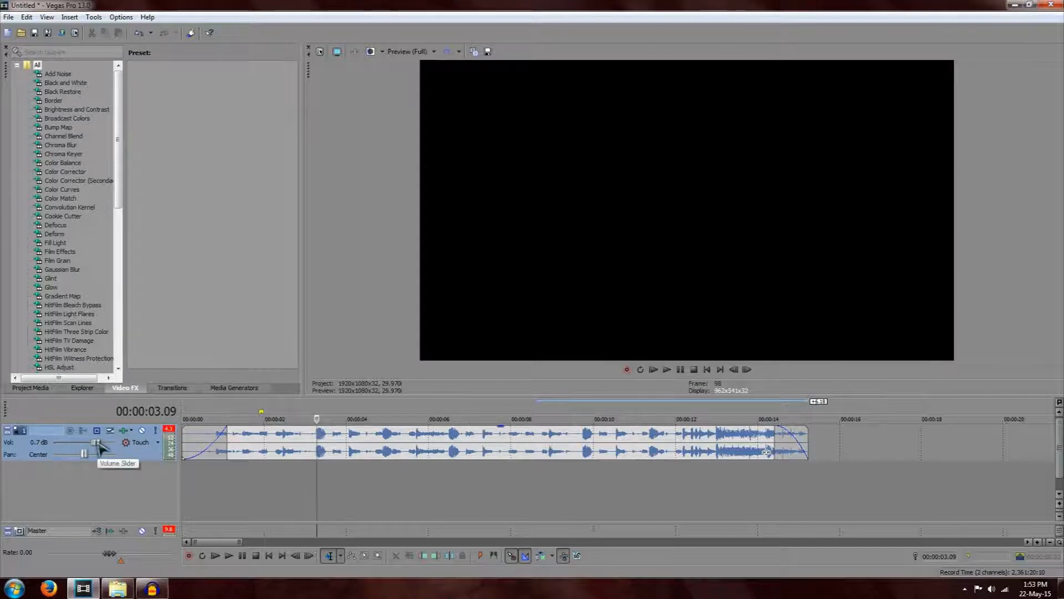
Step: Adjust the track Vol slider through -5 dB and 3.5 dB, settling at 1.8 dB
{"action": "left_click_drag", "start_coordinate": [98, 447], "coordinate": [85, 448]}
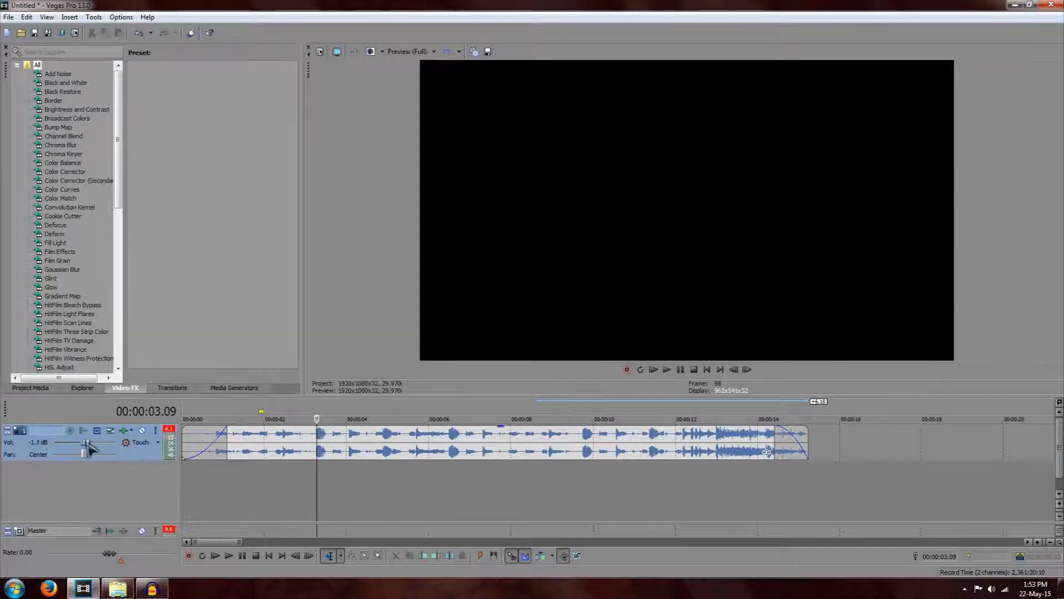
{"action": "left_click_drag", "start_coordinate": [88, 442], "coordinate": [76, 443]}
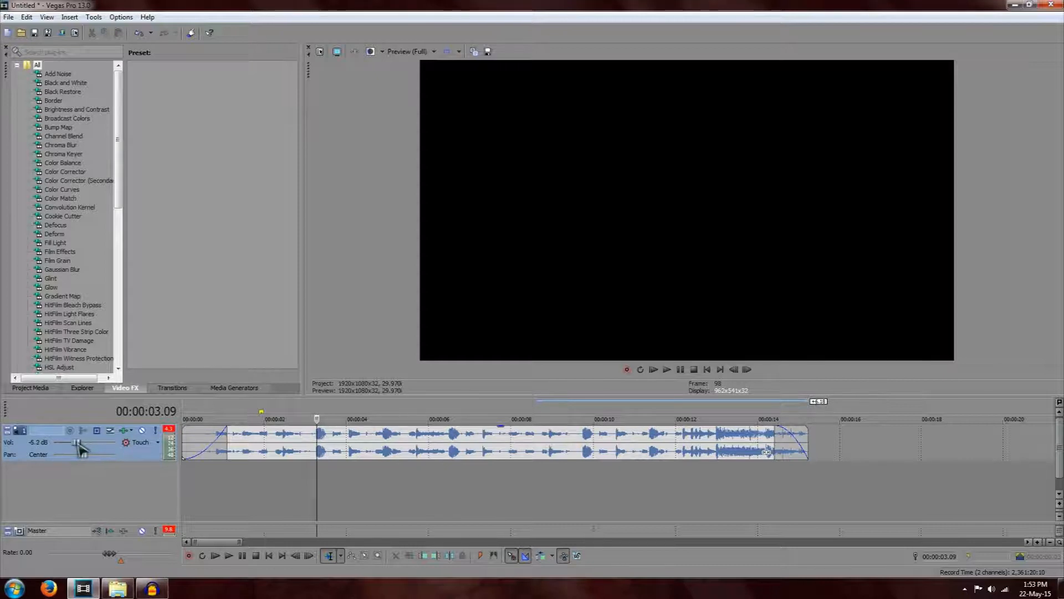
{"action": "left_click_drag", "start_coordinate": [78, 442], "coordinate": [97, 442]}
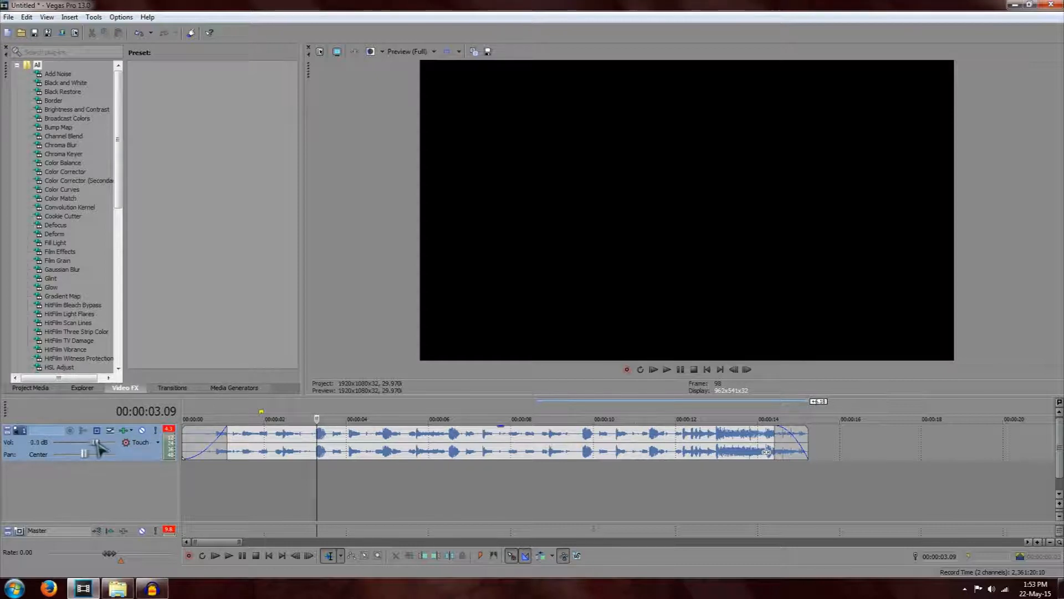
{"action": "left_click_drag", "start_coordinate": [95, 442], "coordinate": [109, 443]}
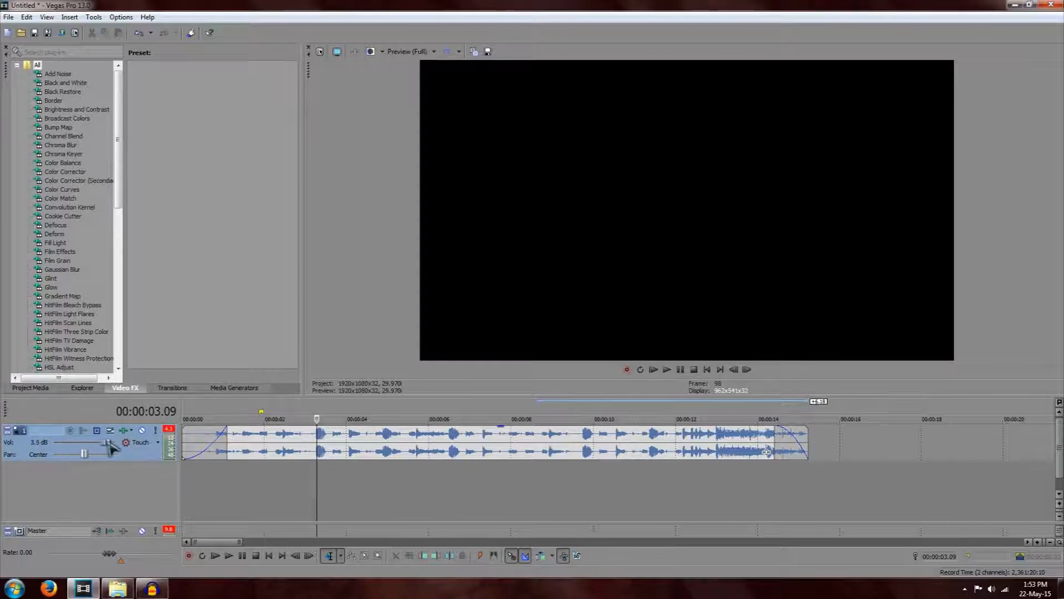
{"action": "left_click_drag", "start_coordinate": [109, 442], "coordinate": [99, 442]}
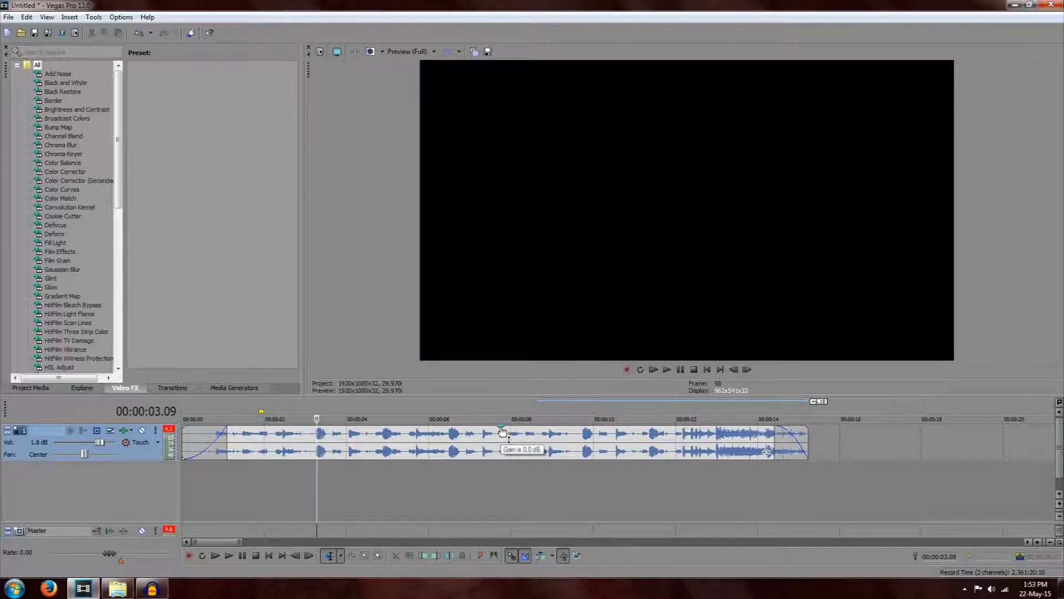
{"action": "left_click", "coordinate": [496, 441]}
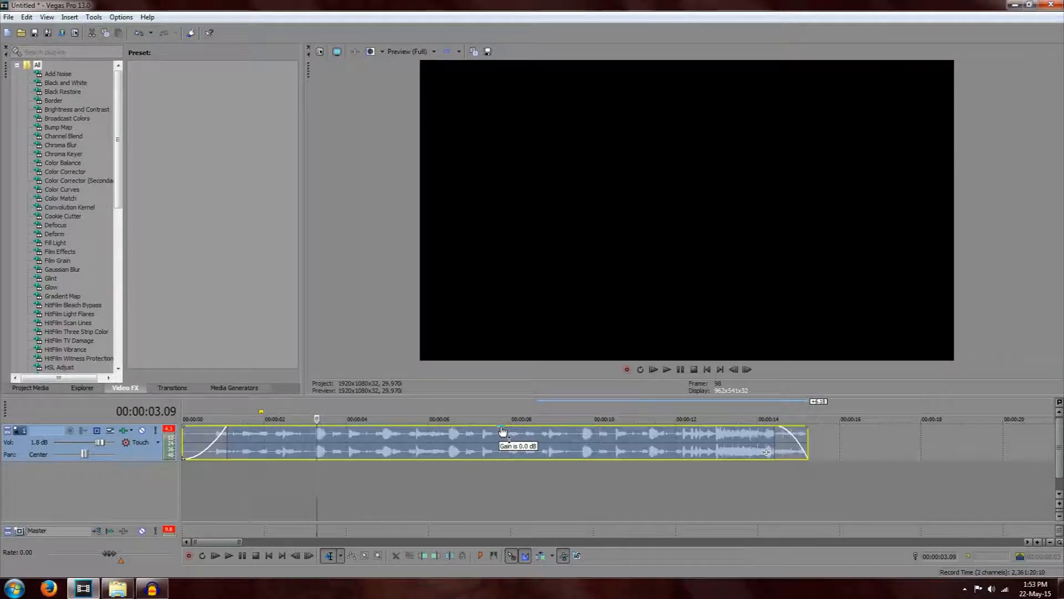
{"action": "left_click_drag", "start_coordinate": [502, 429], "coordinate": [512, 435]}
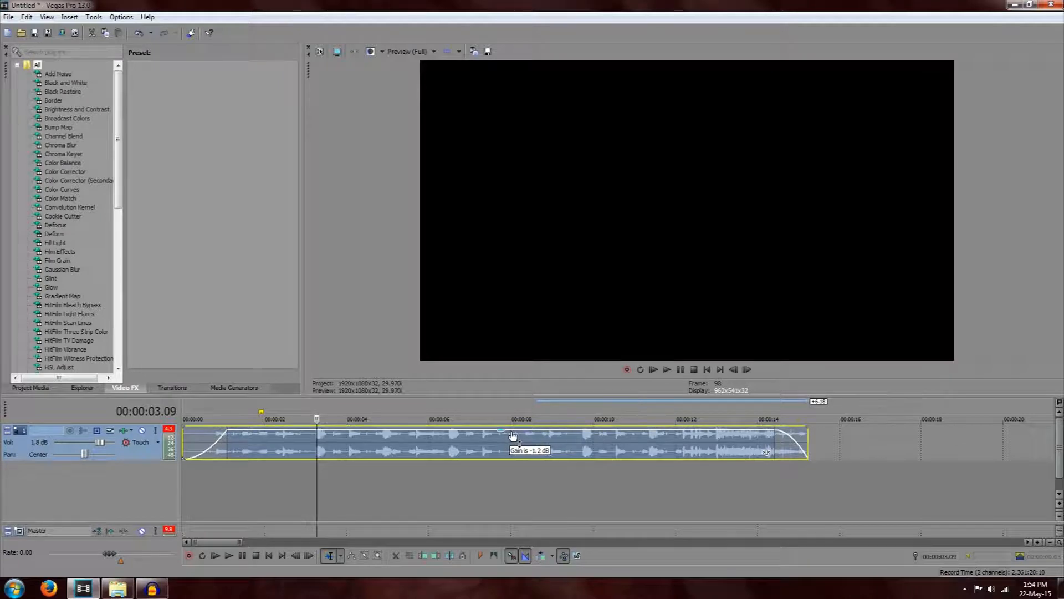
{"action": "left_click_drag", "start_coordinate": [512, 434], "coordinate": [518, 455]}
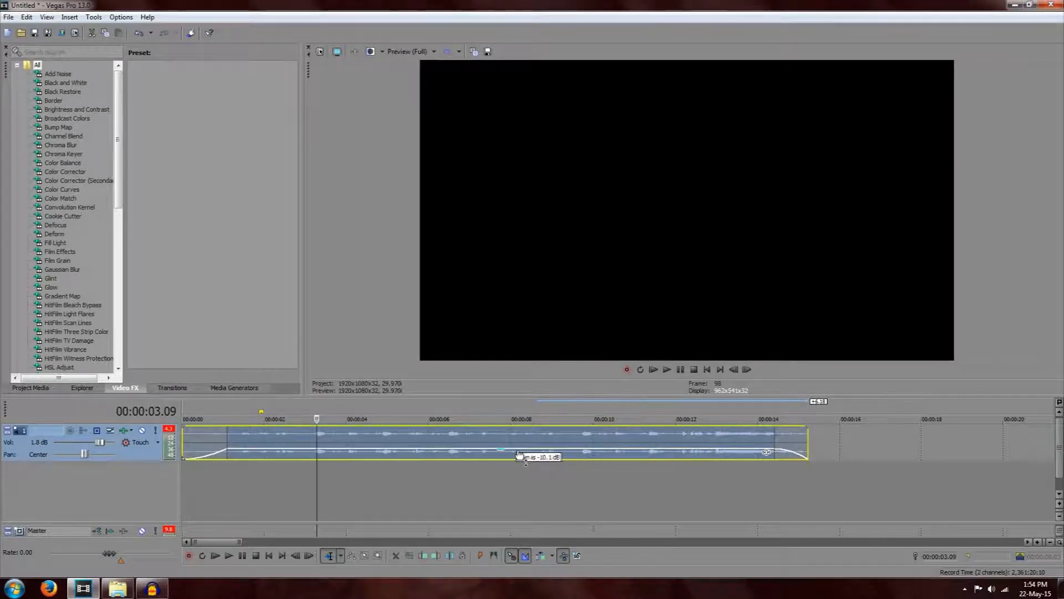
{"action": "left_click_drag", "start_coordinate": [519, 460], "coordinate": [518, 451]}
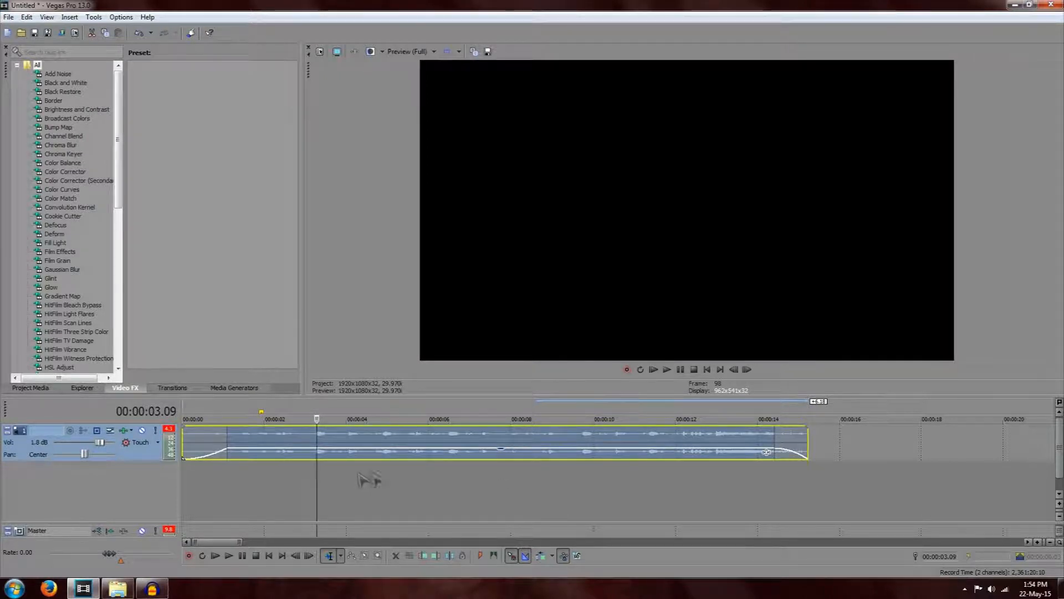
{"action": "left_click", "coordinate": [228, 555]}
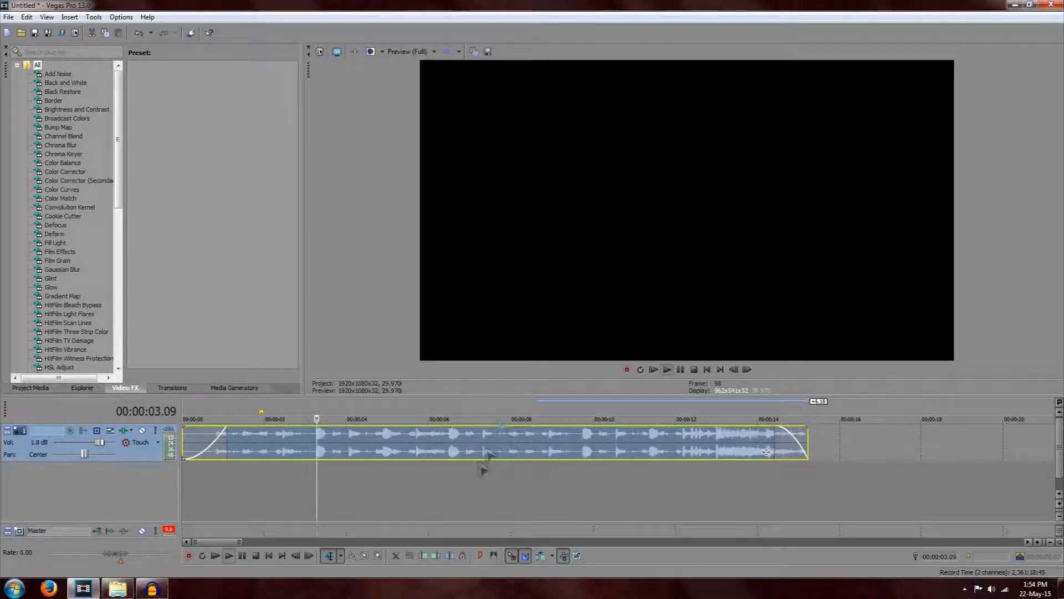
{"action": "mouse_move", "coordinate": [467, 489]}
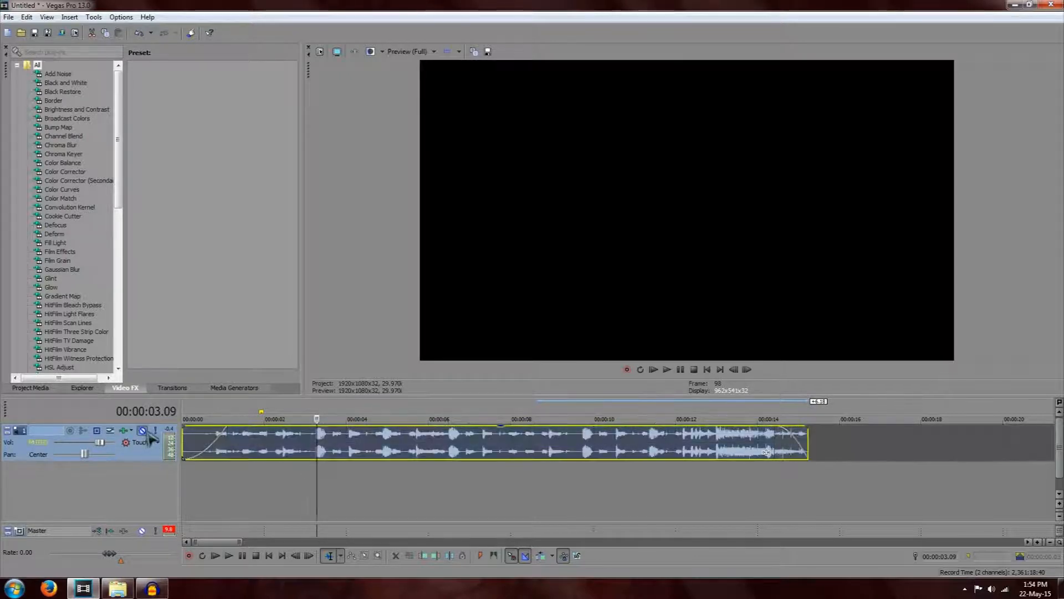
{"action": "left_click", "coordinate": [142, 431]}
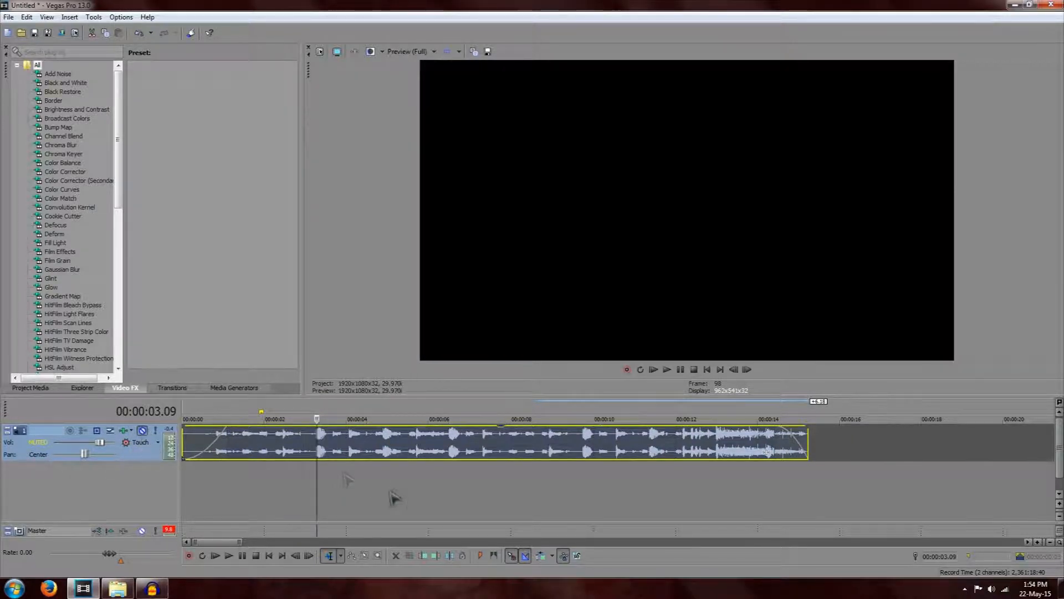
{"action": "left_click", "coordinate": [229, 554]}
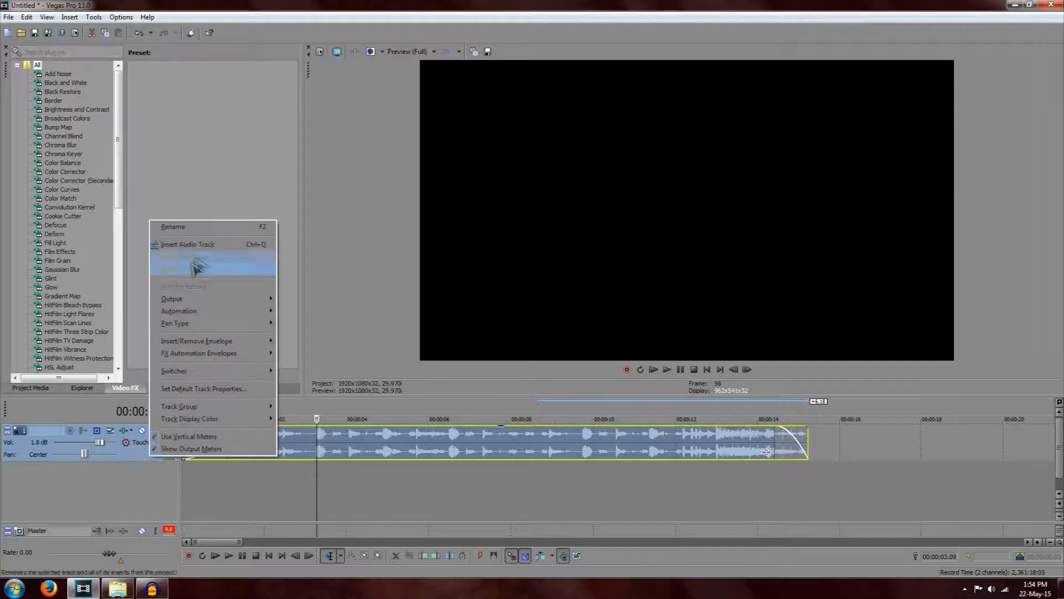
Step: Duplicate the audio track so a copy of the faded clip sits on track 2
{"action": "left_click", "coordinate": [189, 244]}
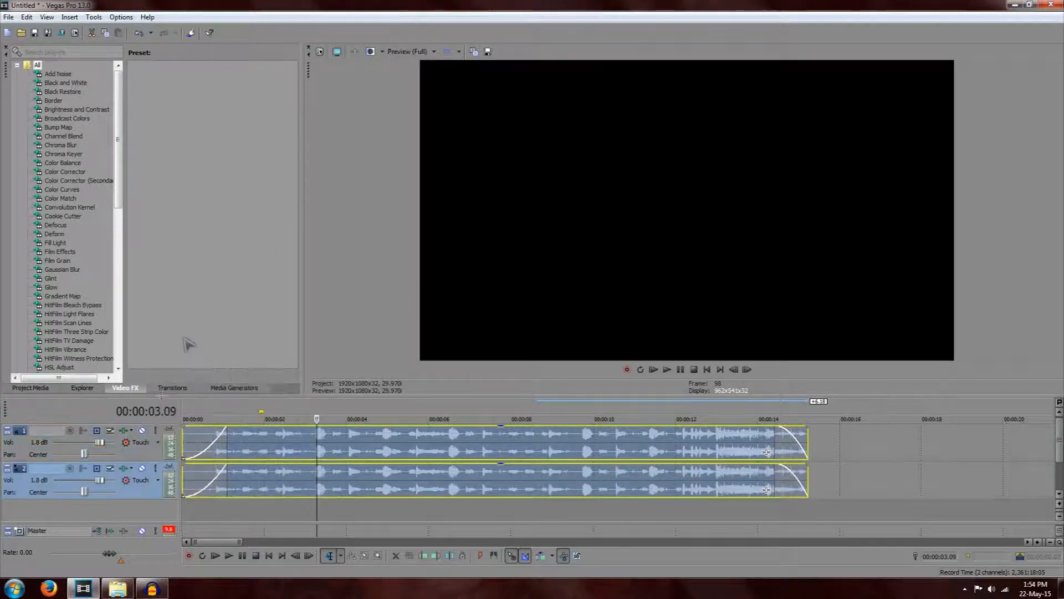
{"action": "mouse_move", "coordinate": [140, 443]}
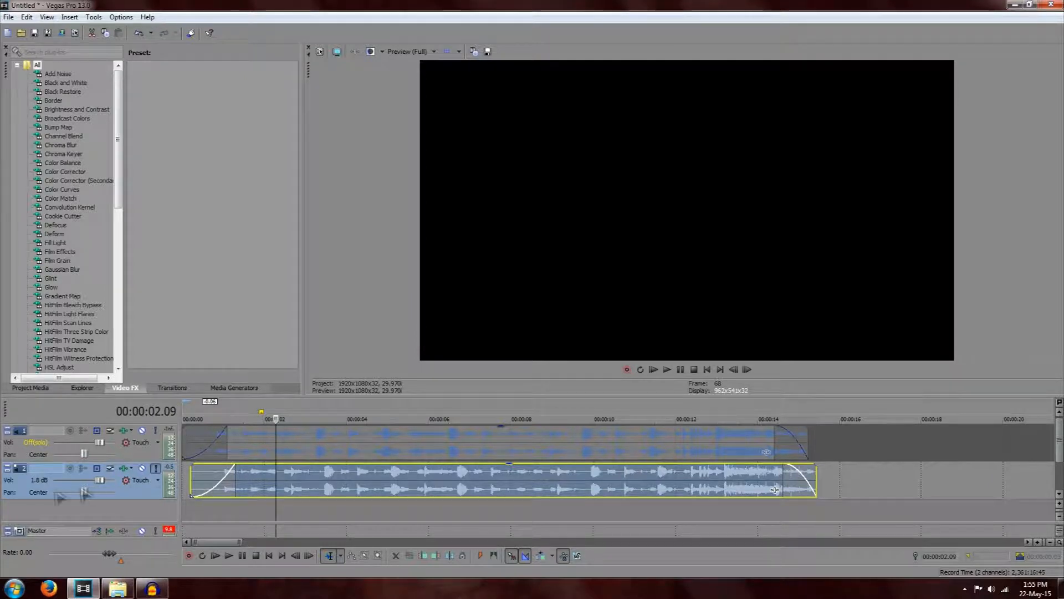
{"action": "mouse_move", "coordinate": [86, 491]}
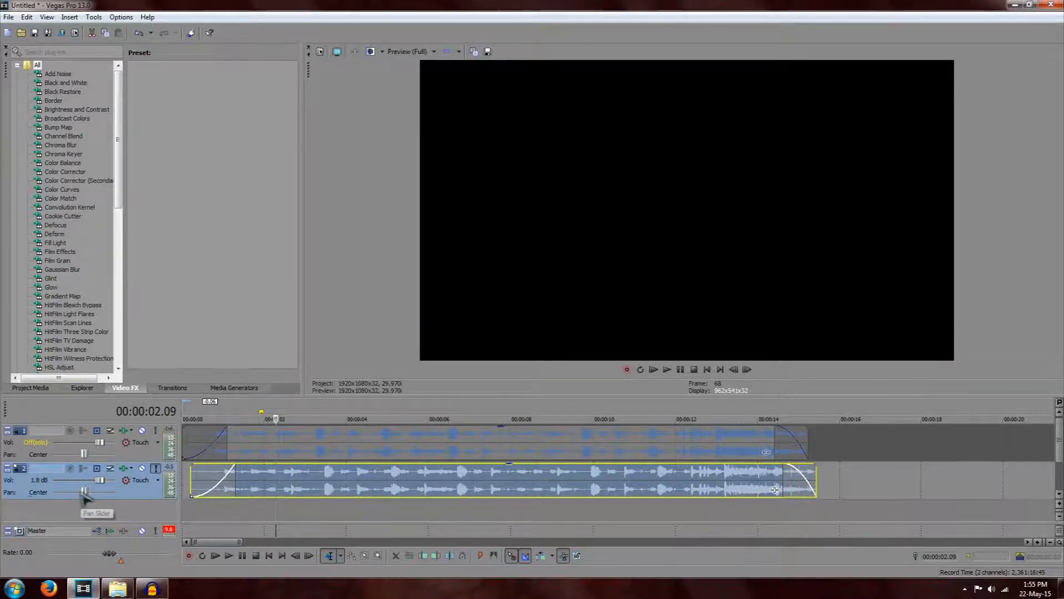
Step: Move track 2's Pan slider left then right until it reads 36% R
{"action": "left_click_drag", "start_coordinate": [86, 491], "coordinate": [83, 491]}
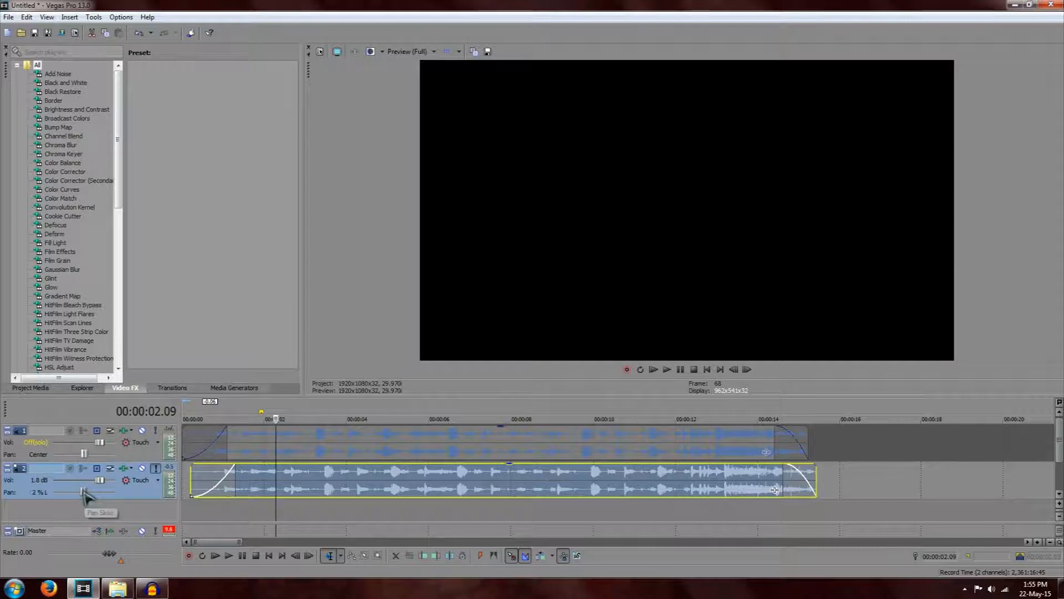
{"action": "left_click_drag", "start_coordinate": [85, 492], "coordinate": [68, 492]}
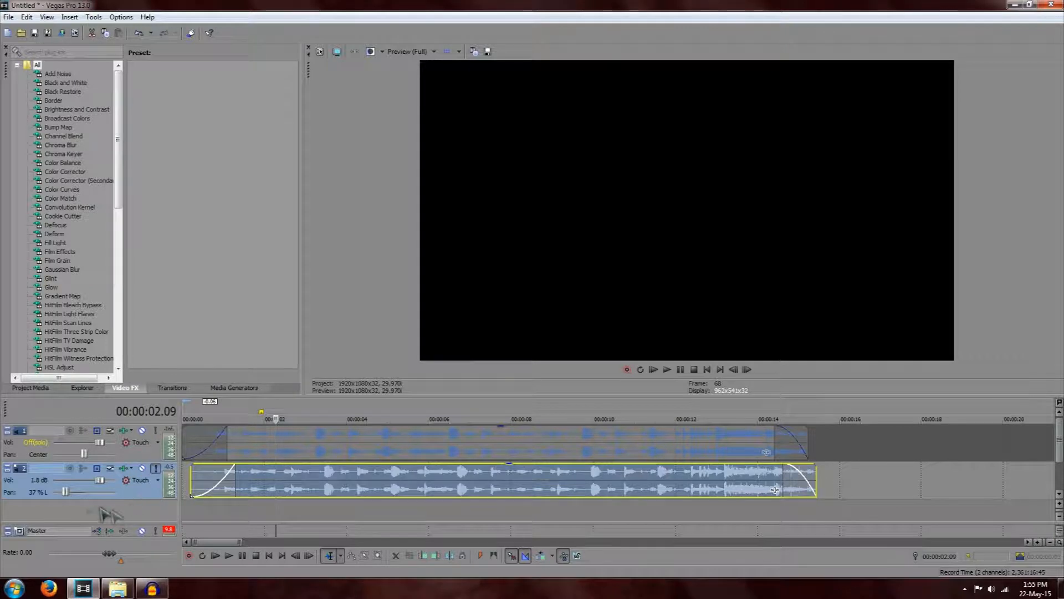
{"action": "left_click_drag", "start_coordinate": [66, 491], "coordinate": [87, 491]}
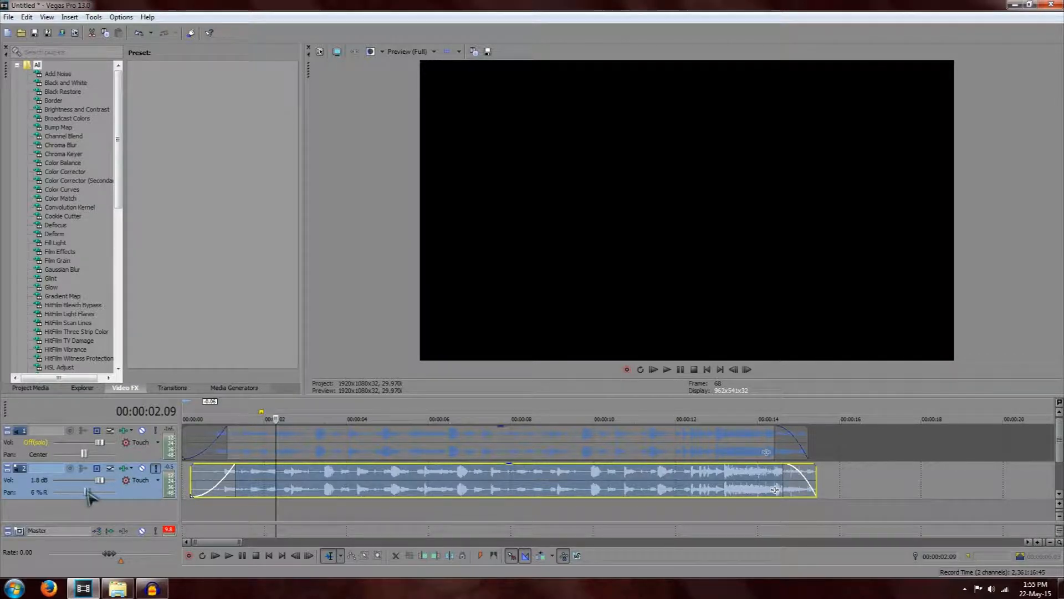
{"action": "left_click_drag", "start_coordinate": [86, 491], "coordinate": [102, 491]}
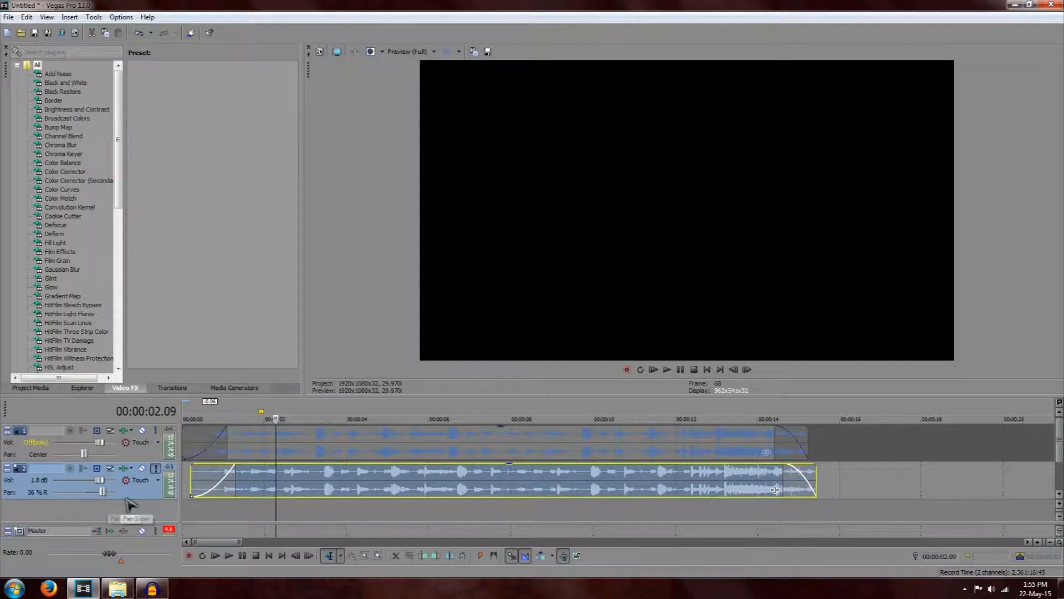
{"action": "mouse_move", "coordinate": [143, 465]}
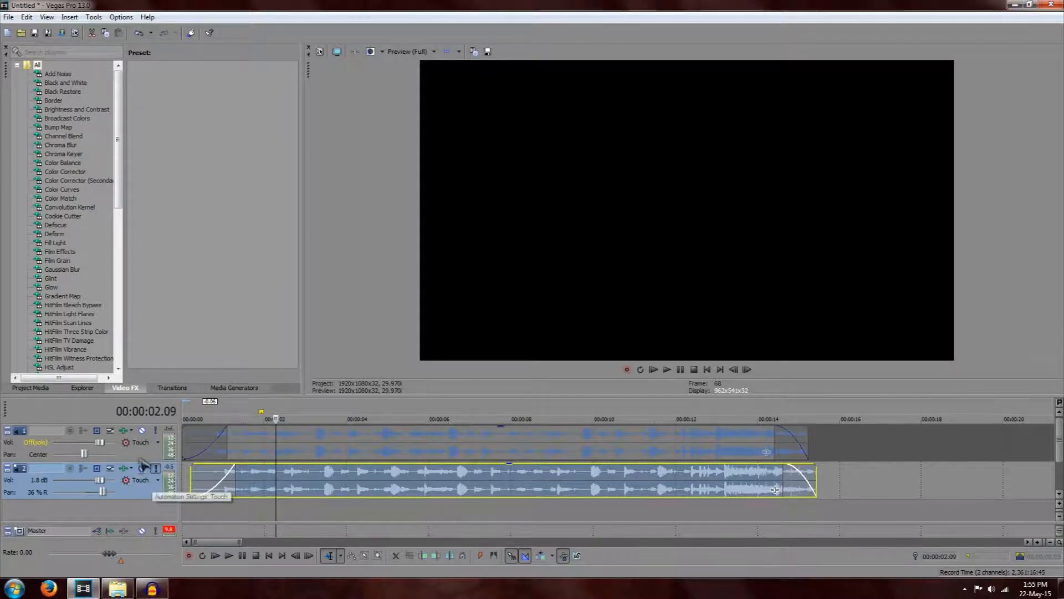
{"action": "mouse_move", "coordinate": [147, 501]}
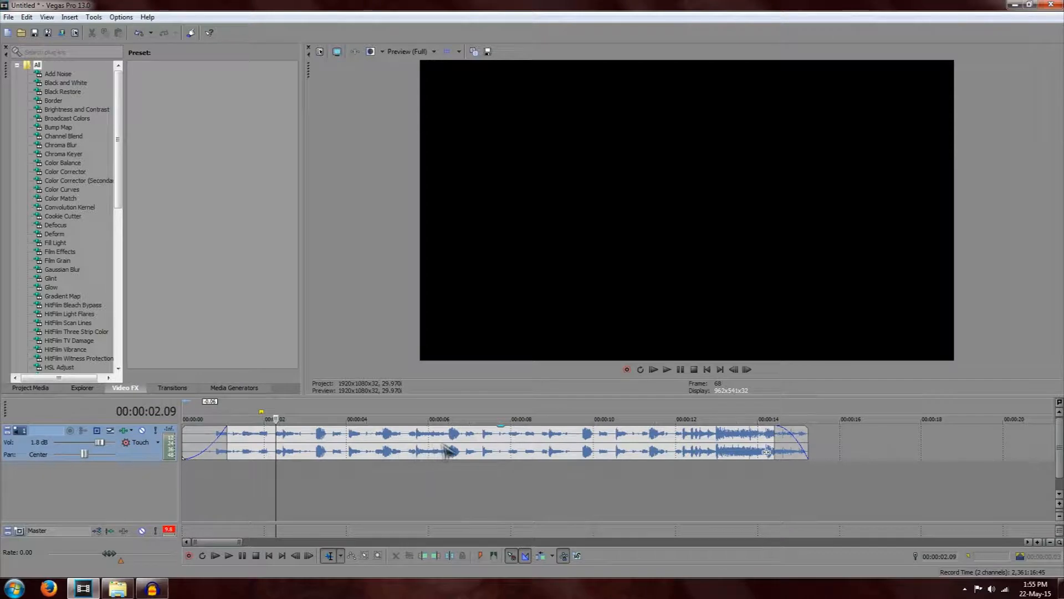
{"action": "mouse_move", "coordinate": [293, 463]}
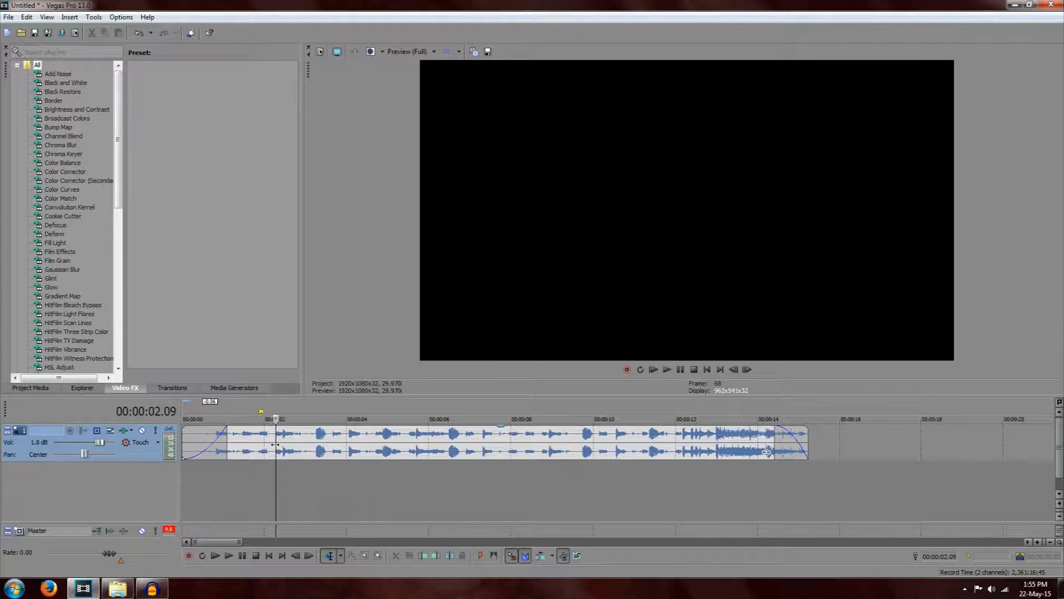
Step: Split the song event at the two-second cursor position and select the right-hand piece
{"action": "left_click", "coordinate": [475, 444]}
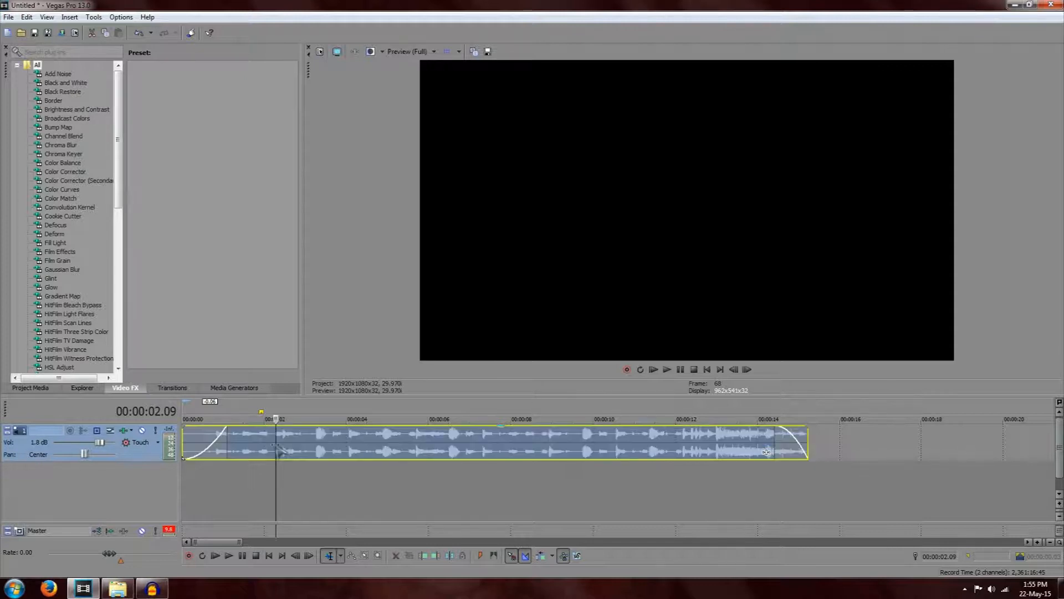
{"action": "right_click", "coordinate": [278, 447]}
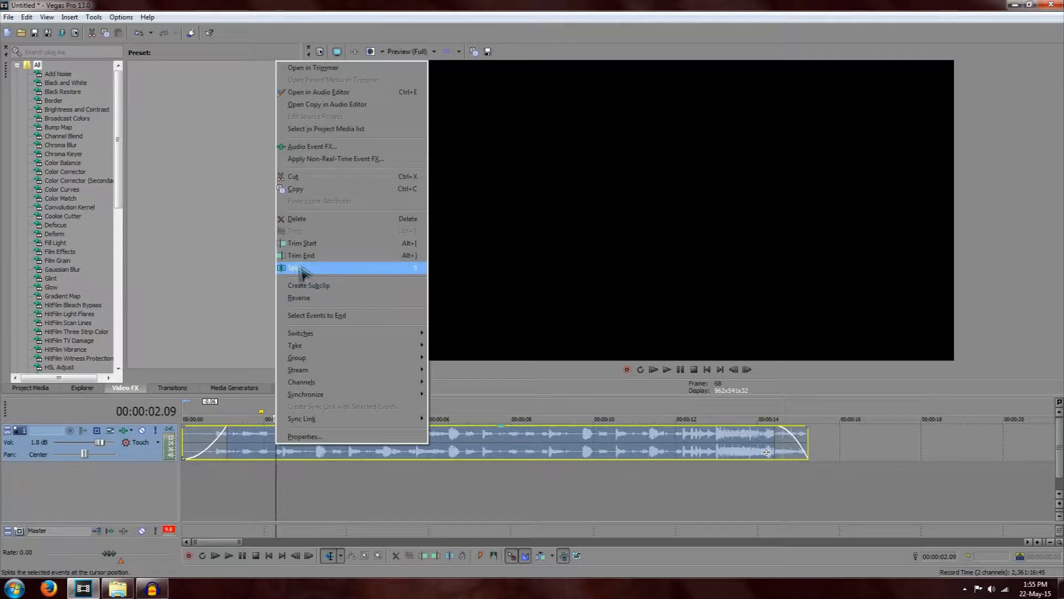
{"action": "left_click", "coordinate": [293, 267]}
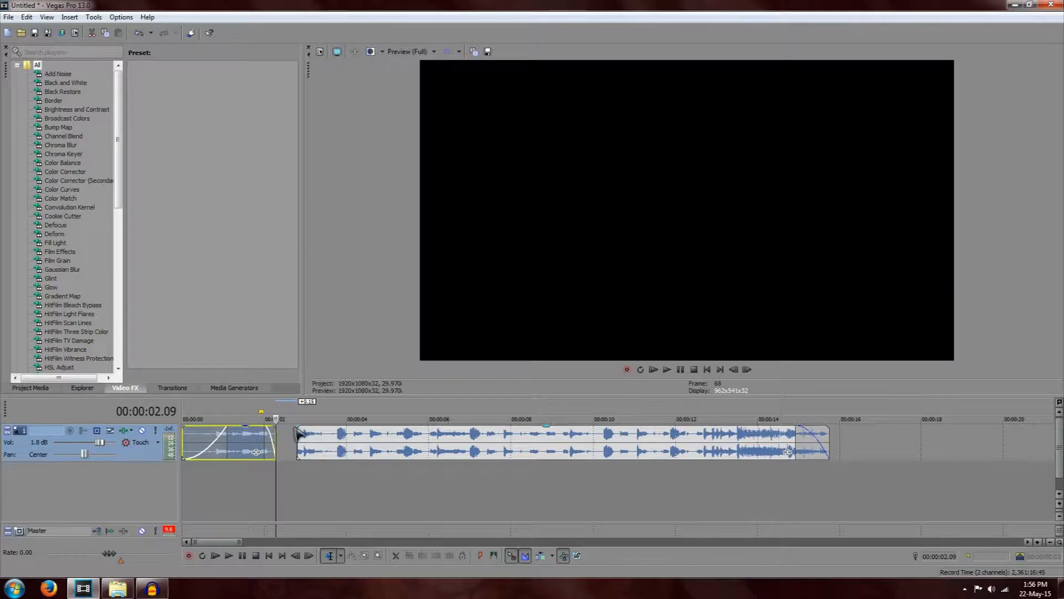
{"action": "left_click", "coordinate": [543, 442]}
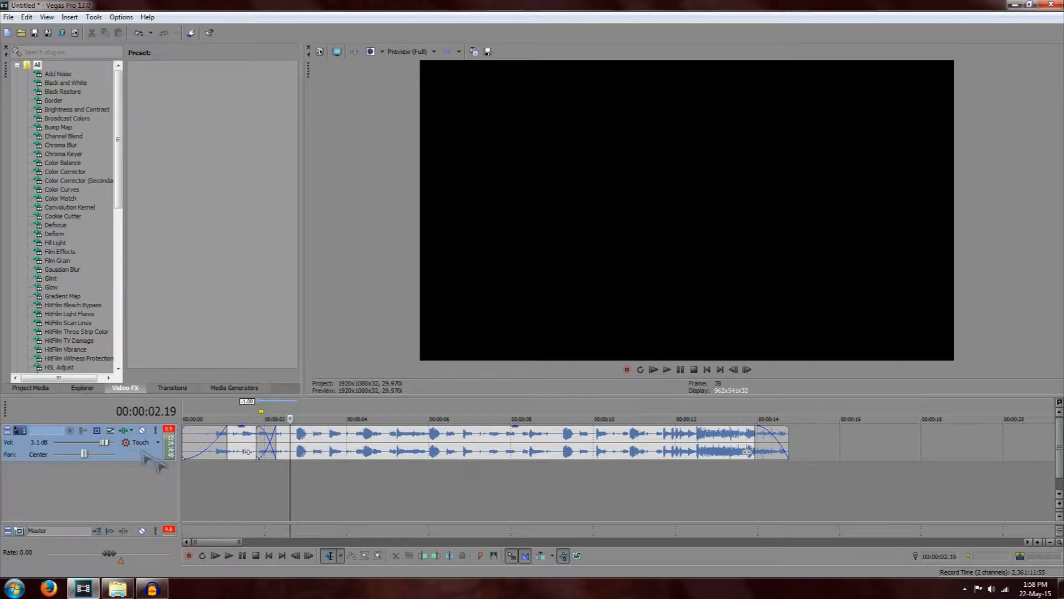
{"action": "mouse_move", "coordinate": [139, 444]}
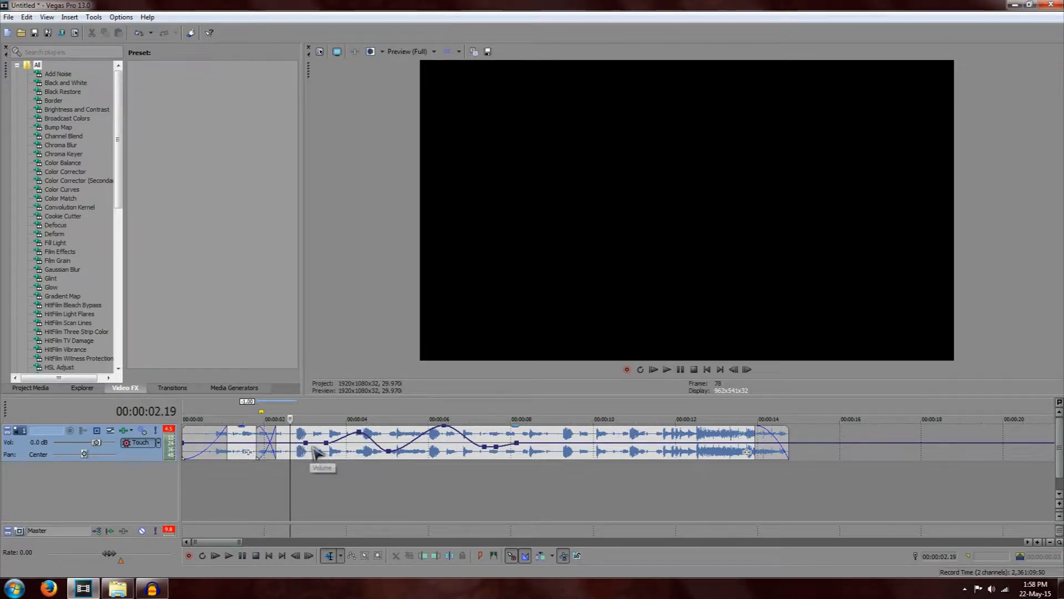
{"action": "mouse_move", "coordinate": [384, 451]}
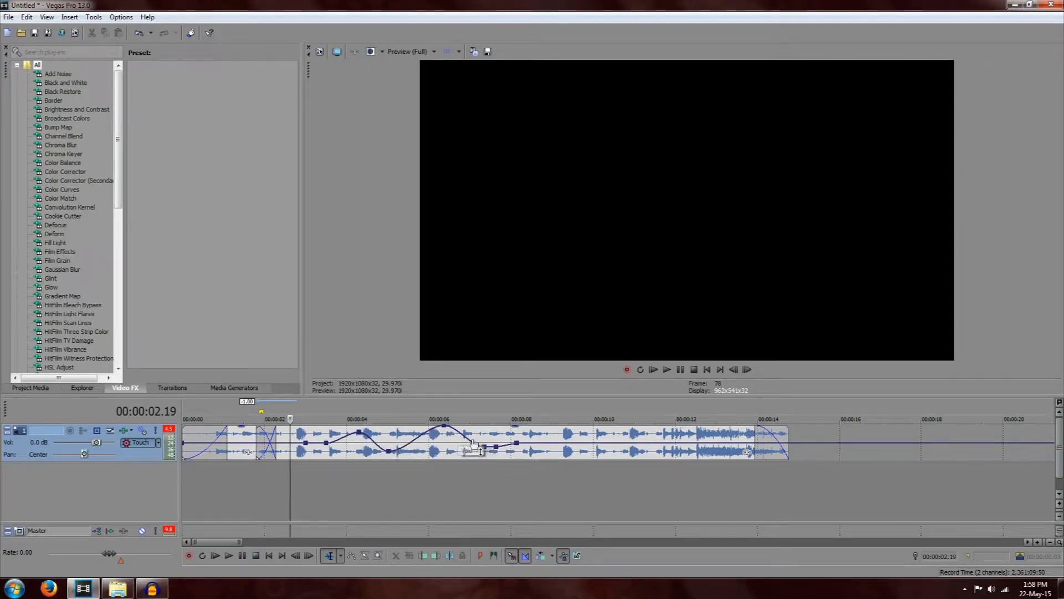
{"action": "mouse_move", "coordinate": [525, 449]}
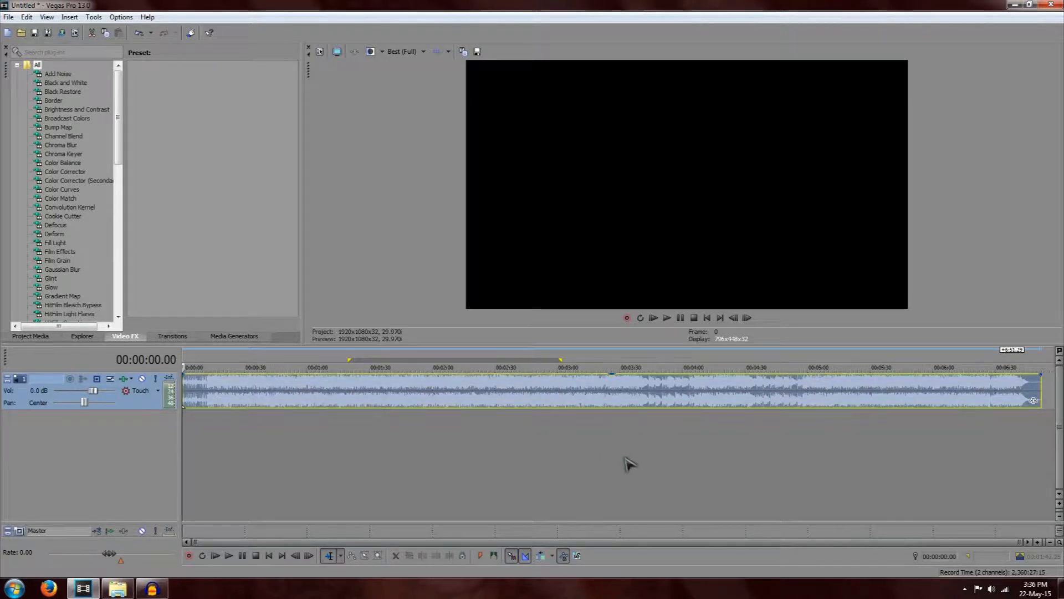
{"action": "mouse_move", "coordinate": [723, 457]}
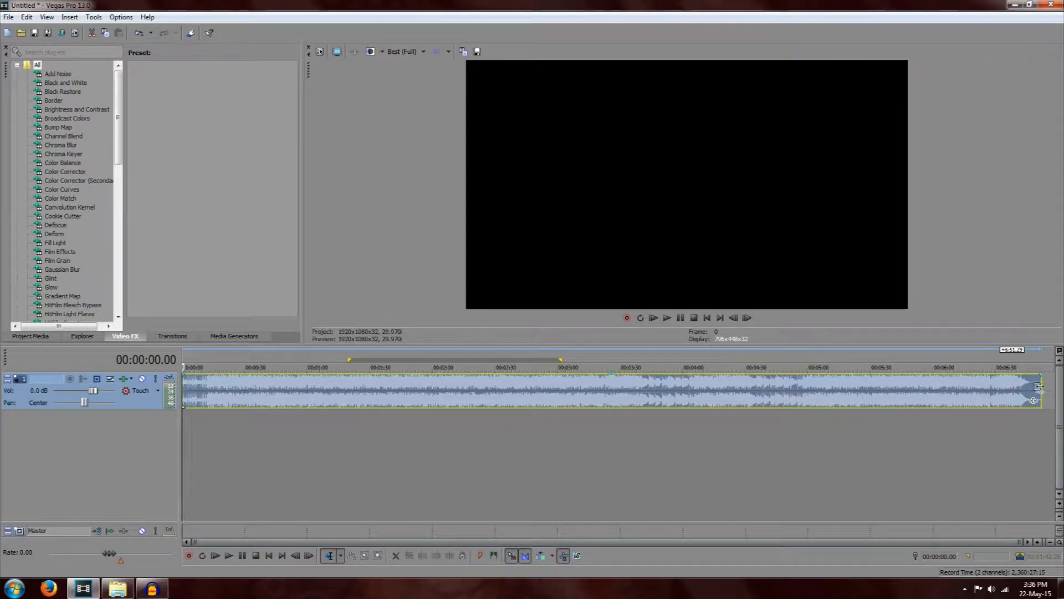
{"action": "mouse_move", "coordinate": [1038, 387]}
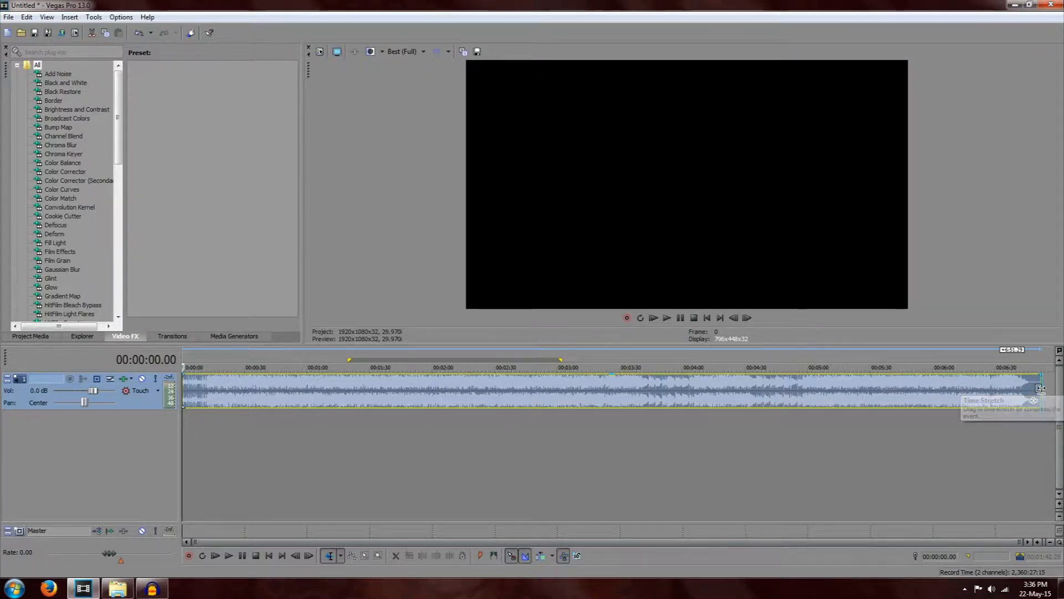
Step: Ctrl-drag the event's right edge to time-stretch it to end before 4:30
{"action": "left_click_drag", "start_coordinate": [1039, 388], "coordinate": [875, 390]}
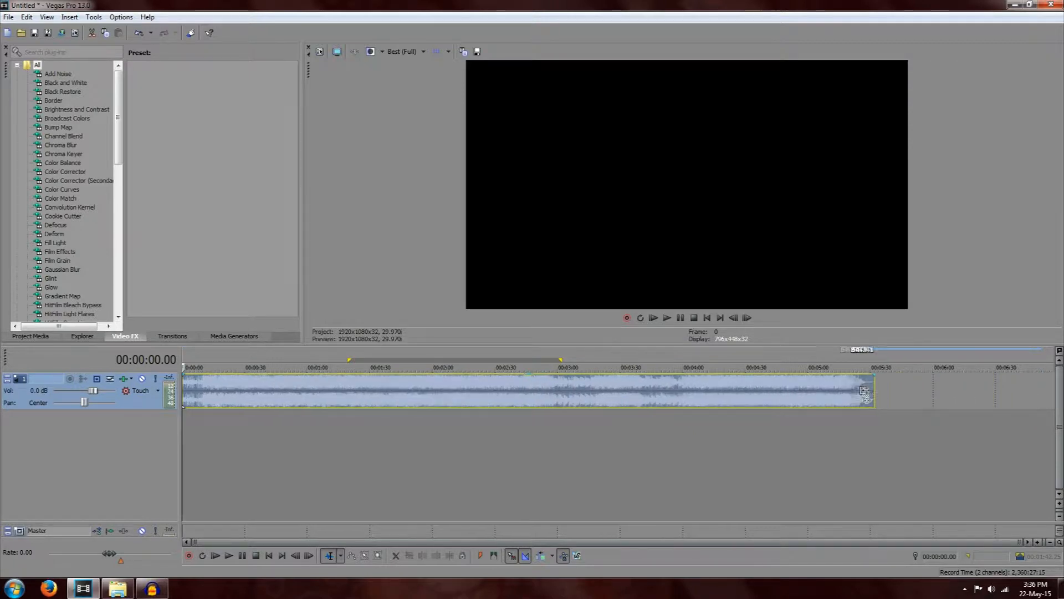
{"action": "left_click_drag", "start_coordinate": [875, 390], "coordinate": [731, 390]}
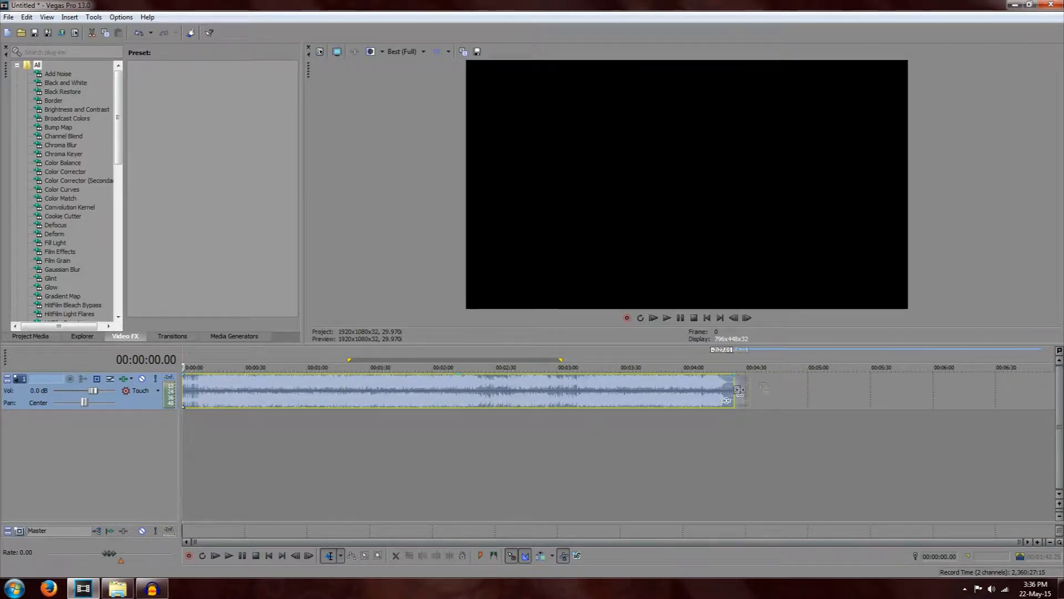